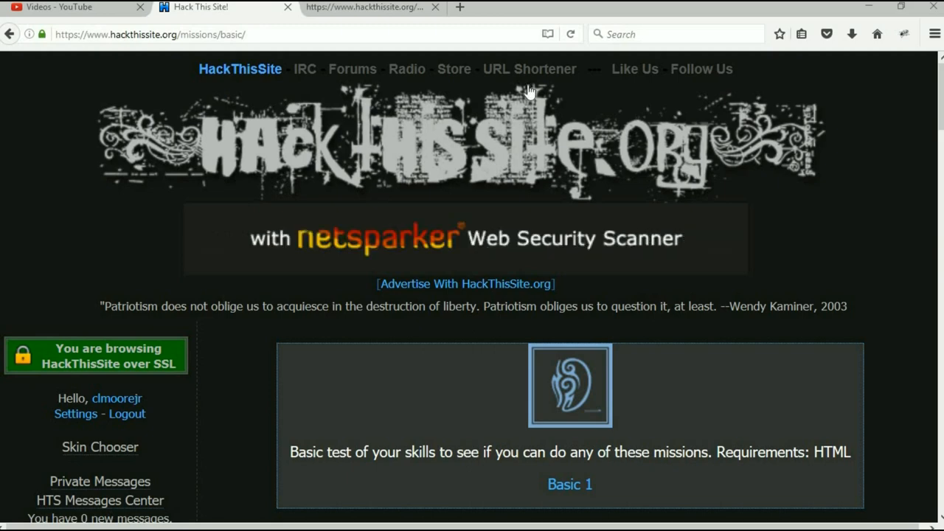
mouse_move(890, 10)
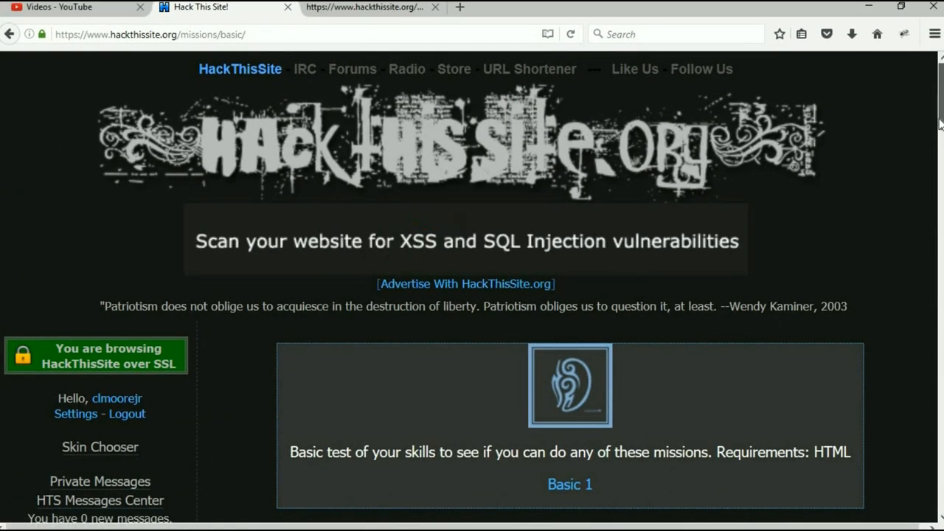
Open the Basic 2 mission and scroll down to its password field.
scroll(down, 3)
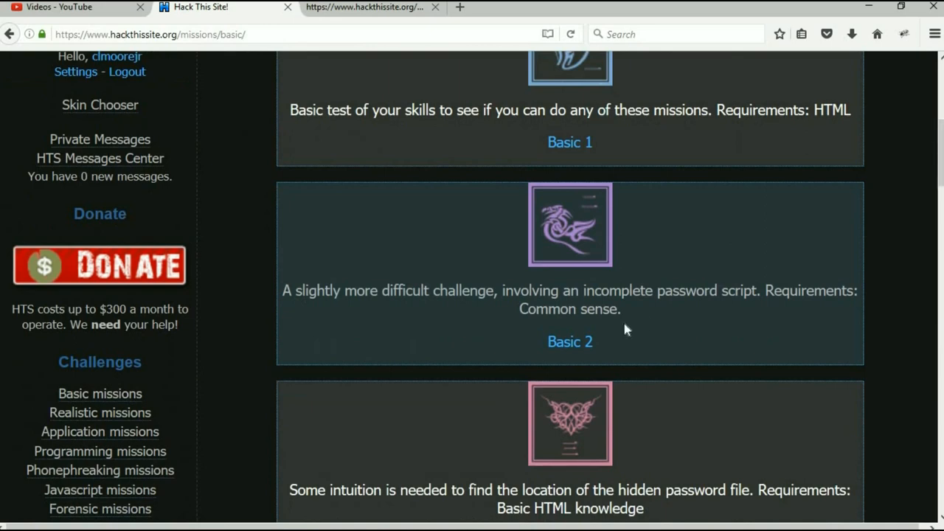
mouse_move(492, 328)
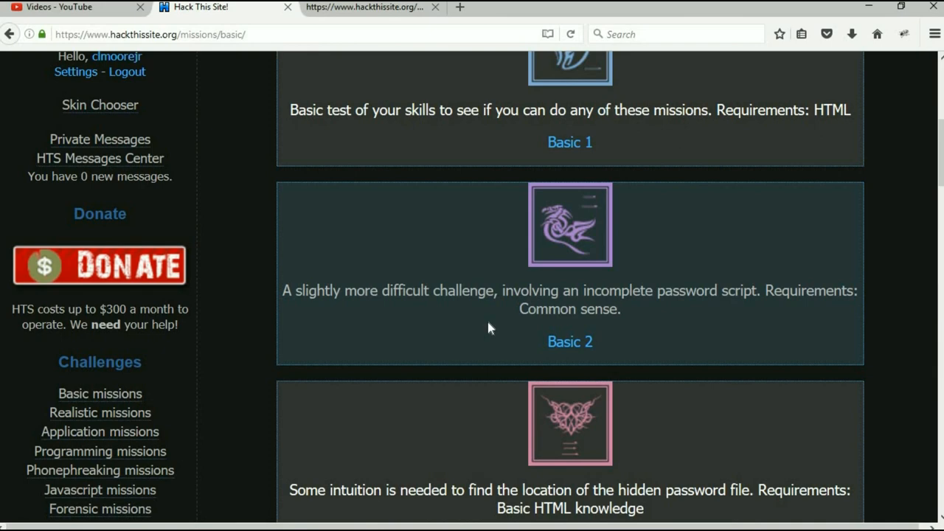
mouse_move(516, 337)
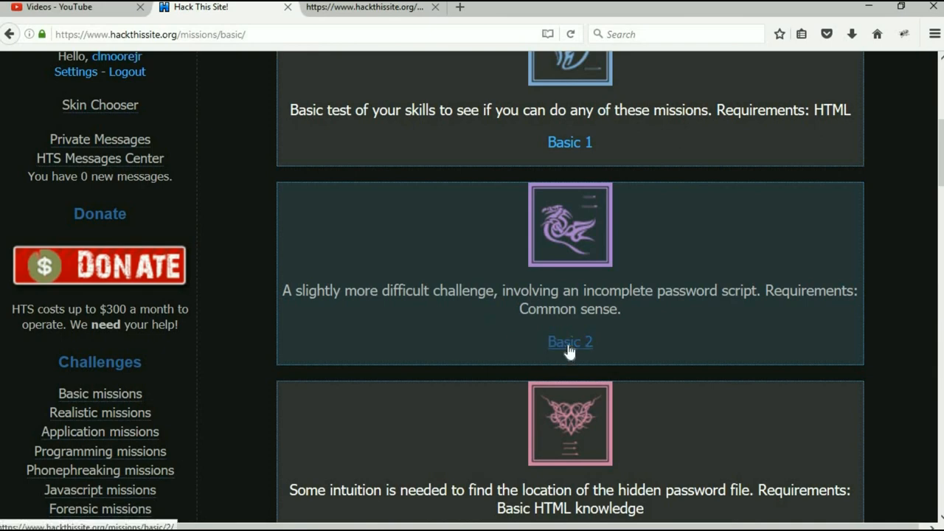
click(569, 342)
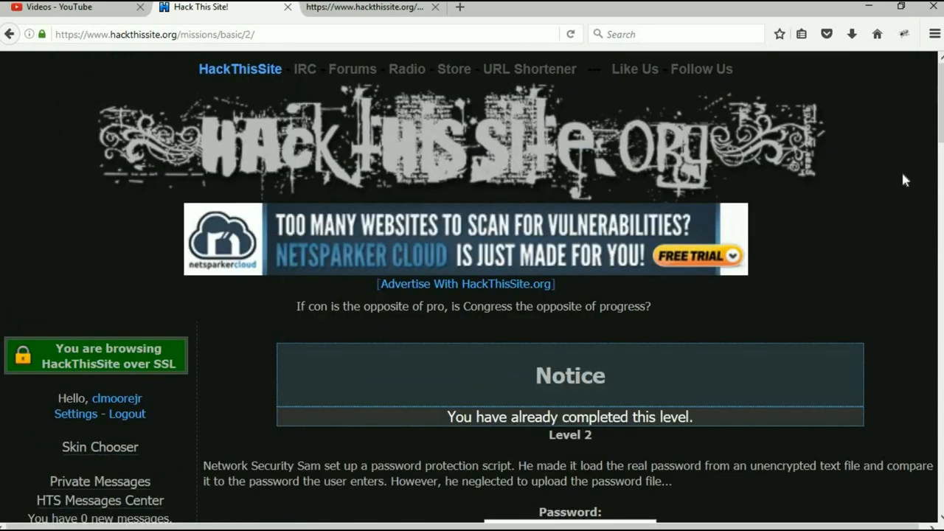
scroll(down, 3)
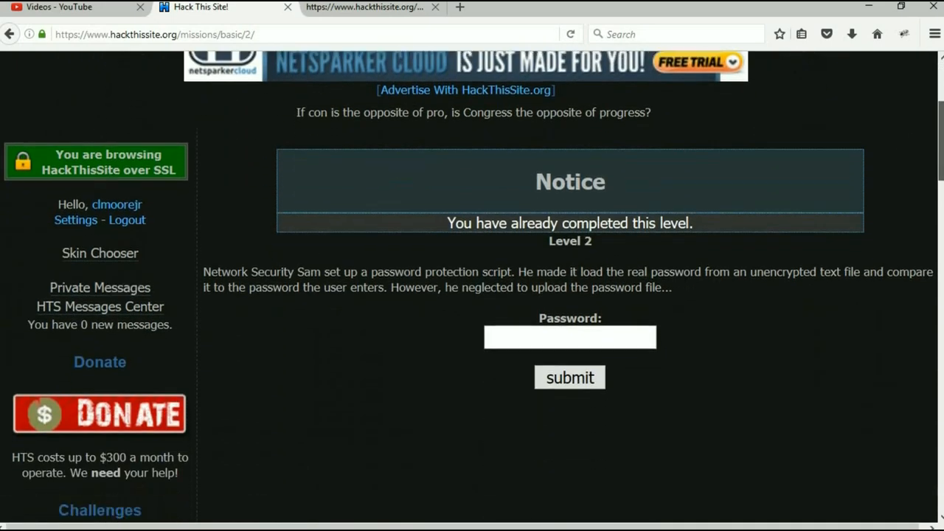
scroll(down, 3)
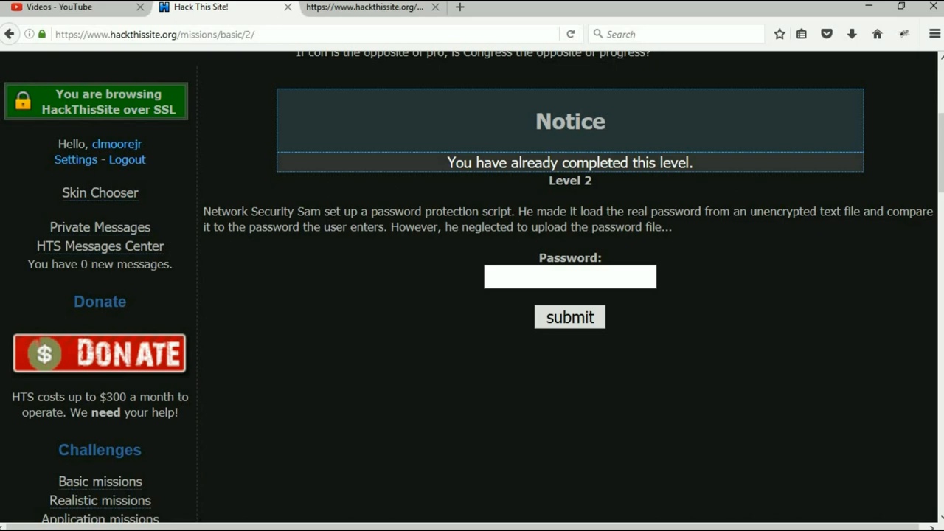
mouse_move(832, 320)
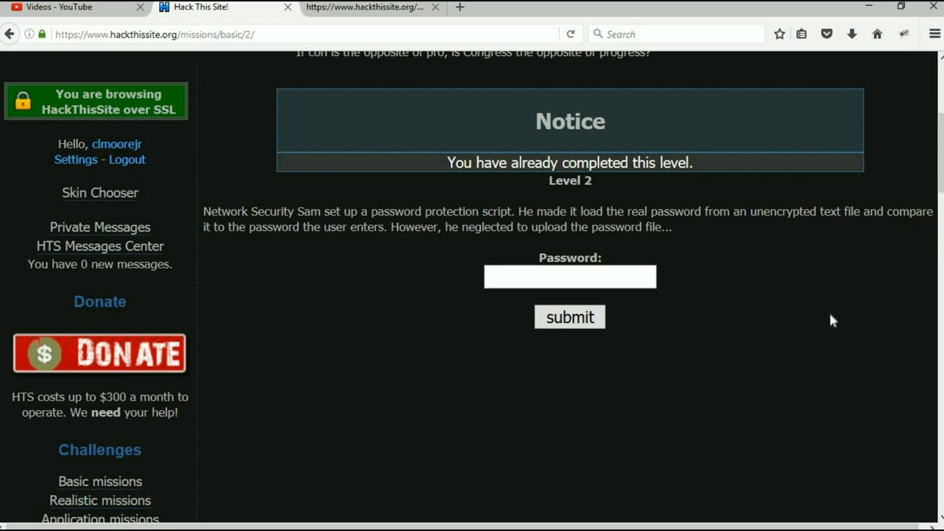
Submit the Basic 2 form with an empty password to reach the Congratz page.
click(569, 317)
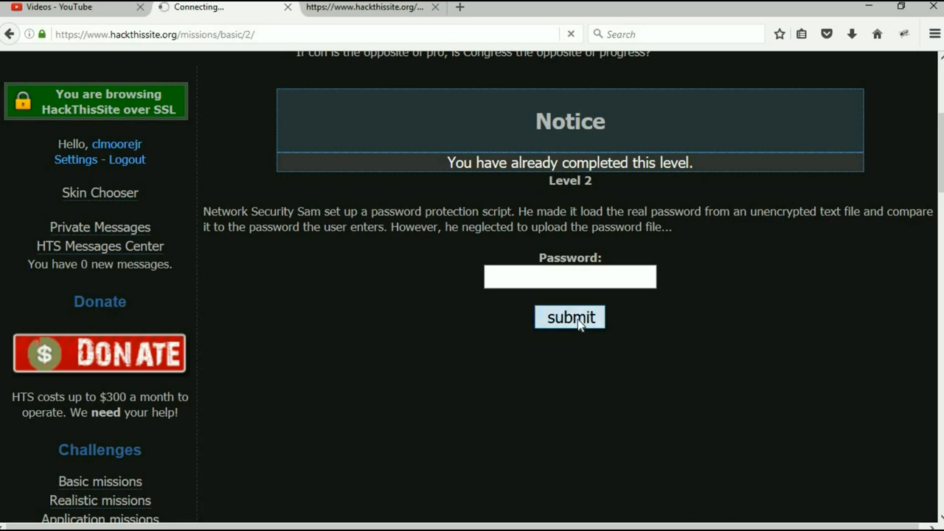
click(570, 317)
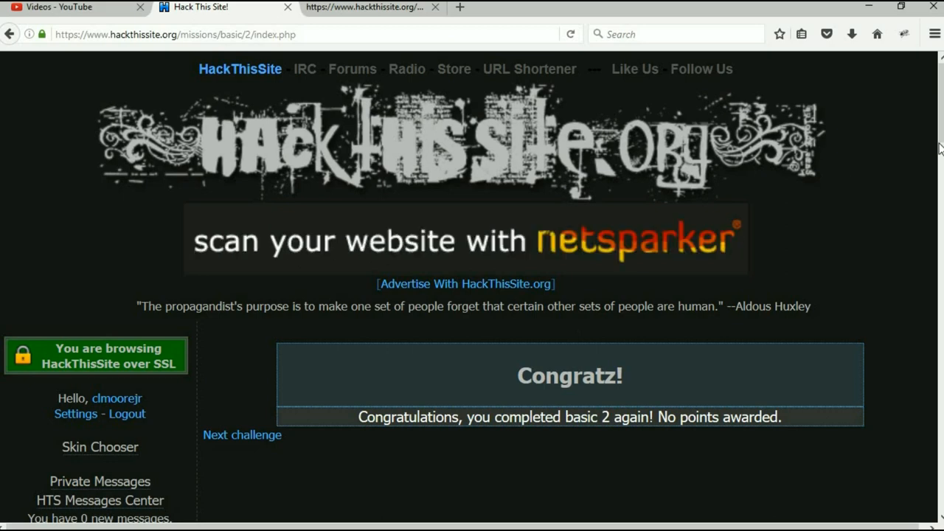
Return to Basic missions from the Challenges sidebar and browse the Basic 2 and 3 entries.
scroll(down, 3)
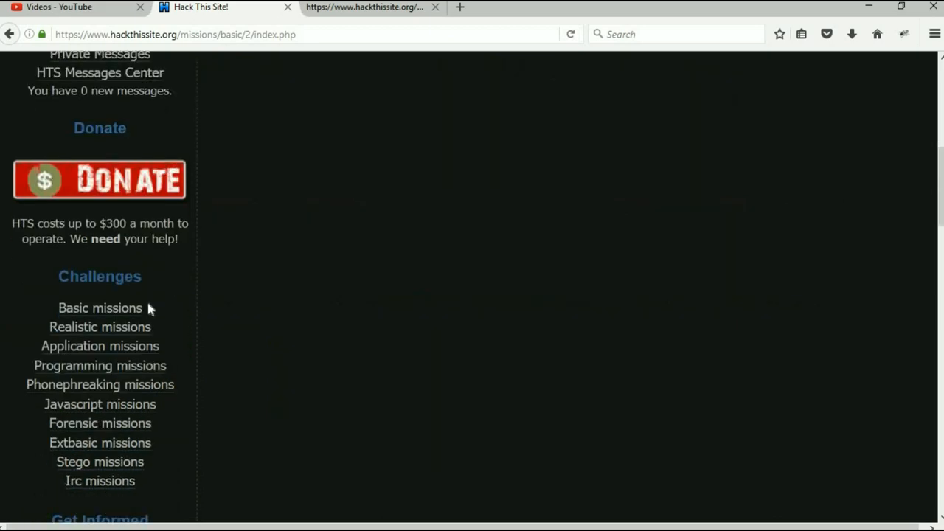
click(100, 308)
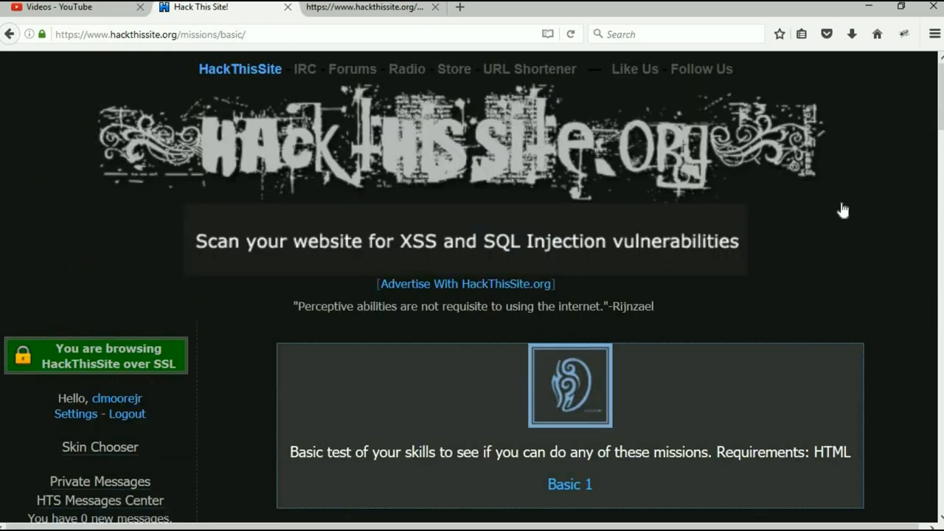
scroll(down, 3)
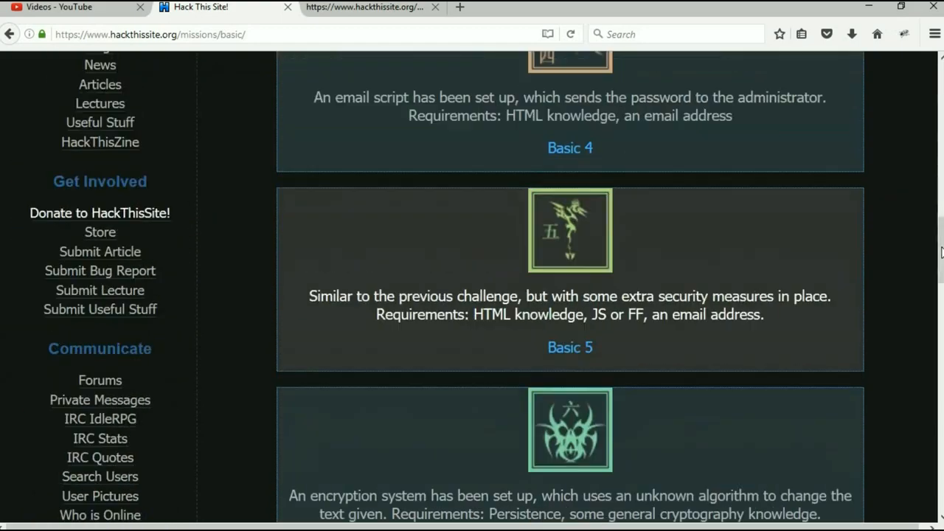
scroll(down, 3)
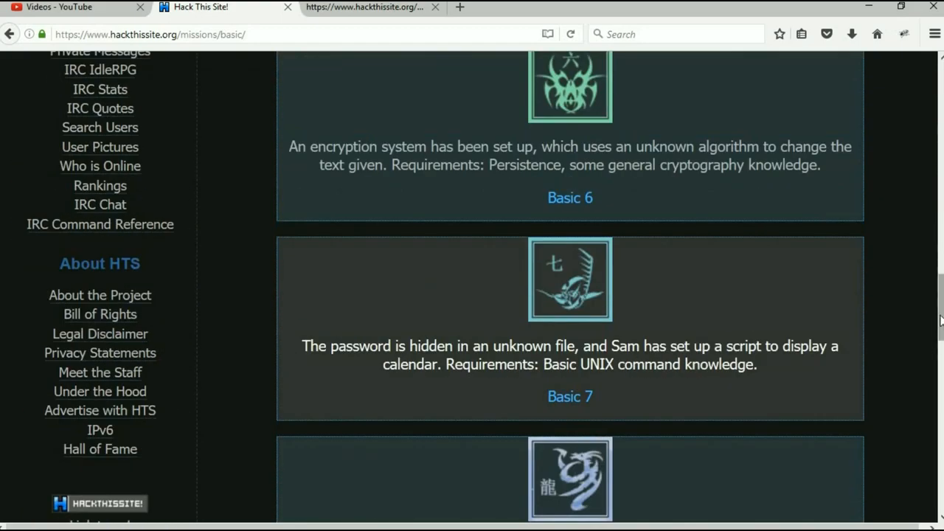
scroll(up, 3)
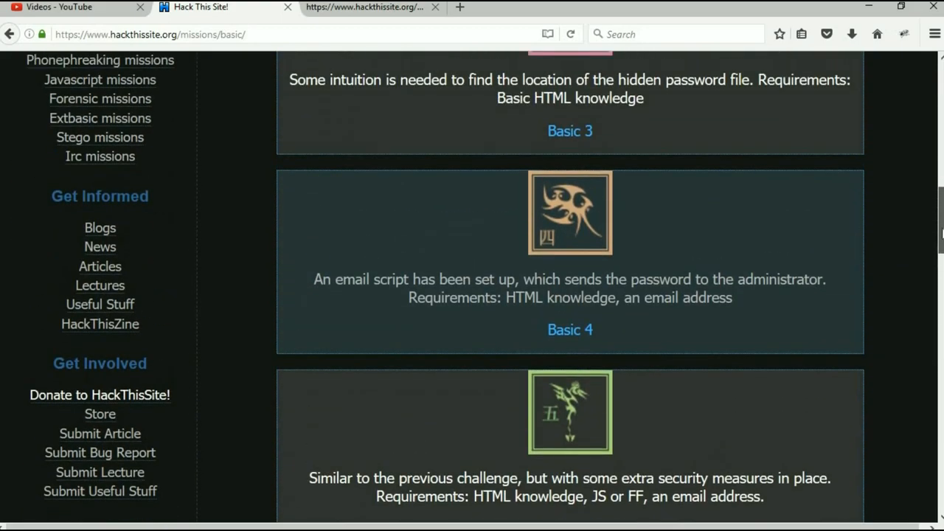
scroll(up, 3)
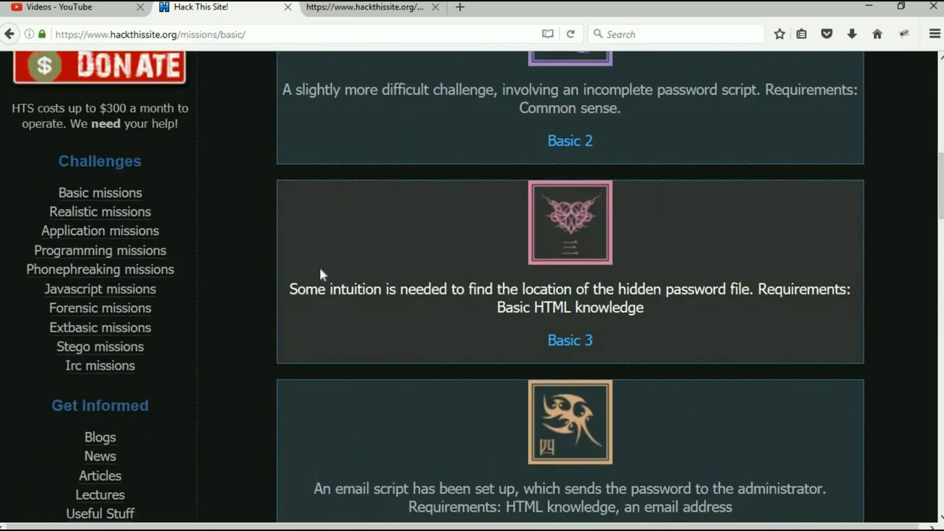